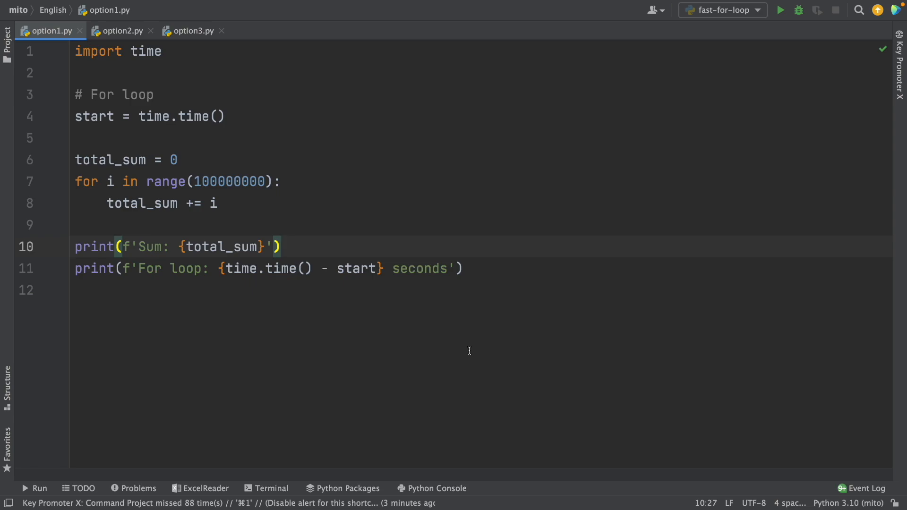
{"action": "mouse_move", "coordinate": [236, 193]}
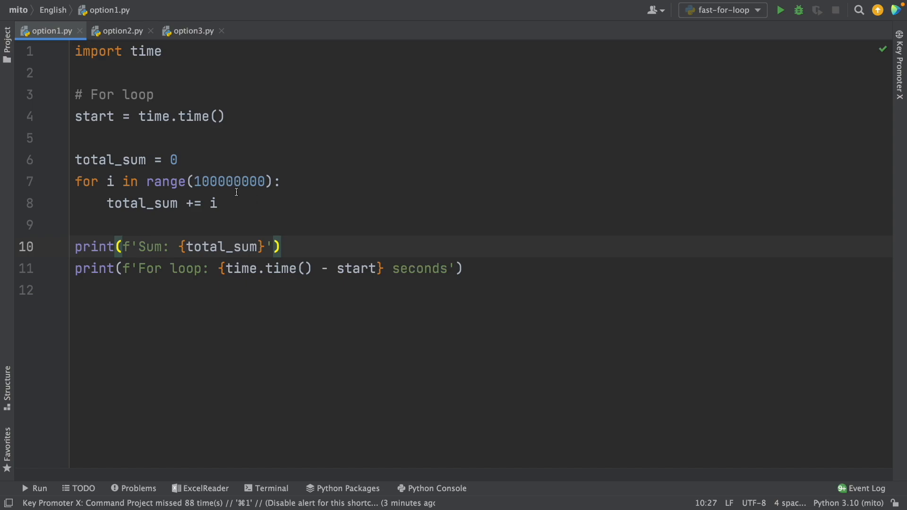
- Highlight the two for-loop lines in option1.py, then deselect them
{"action": "left_click_drag", "start_coordinate": [76, 182], "coordinate": [219, 203]}
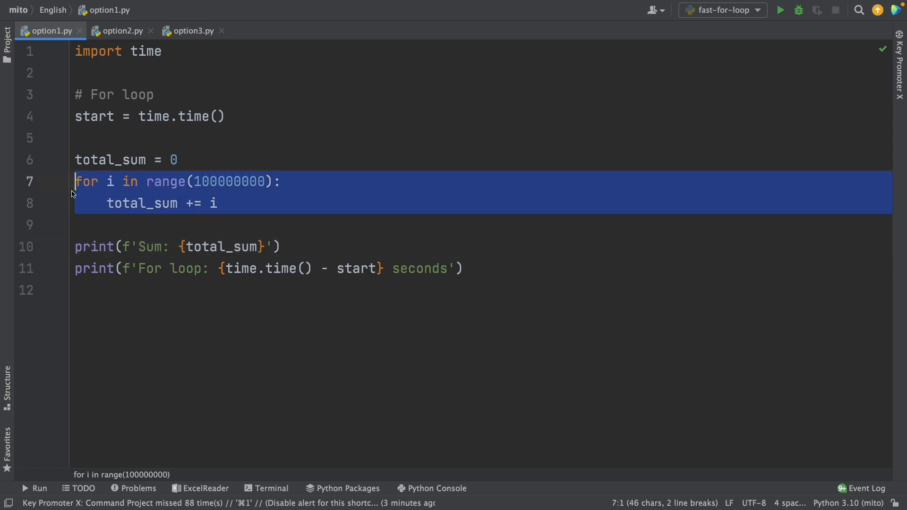
{"action": "left_click", "coordinate": [264, 181]}
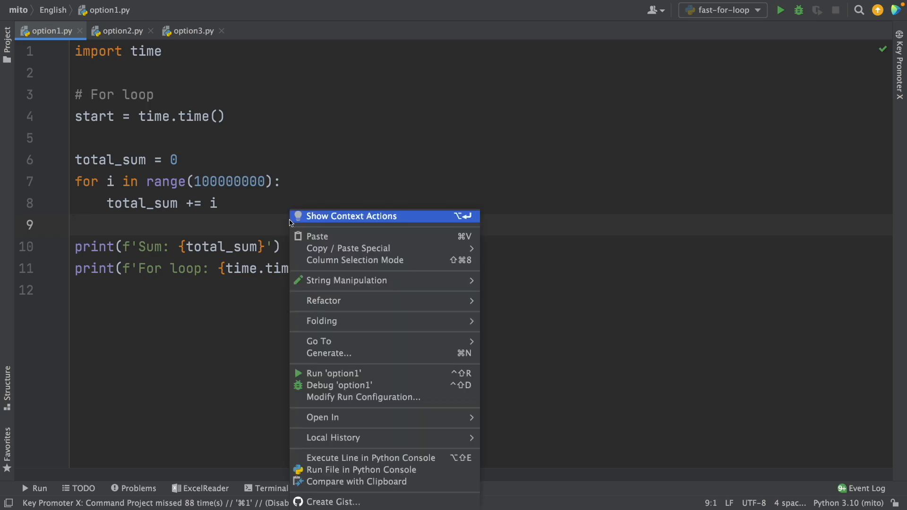
- Run option1.py (for loop ~5.15 s) and move on to option2.py's sum(range) version
{"action": "left_click", "coordinate": [333, 374]}
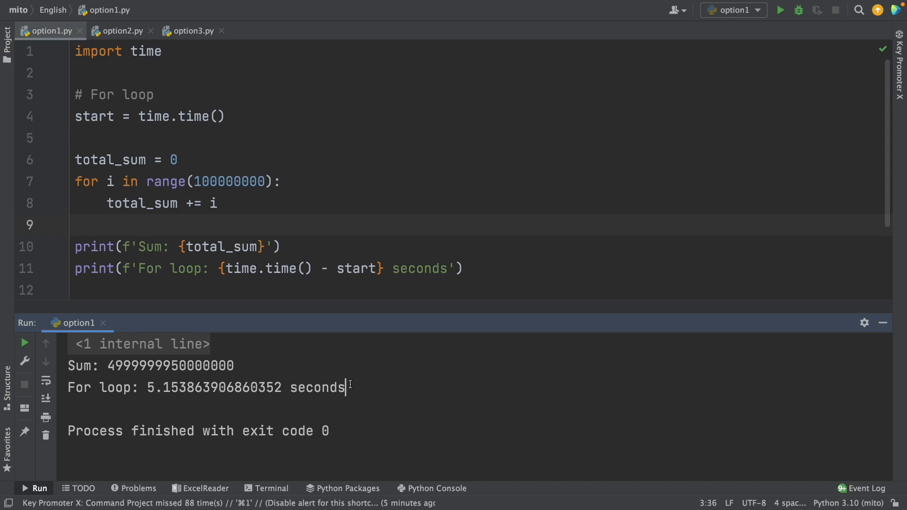
{"action": "left_click", "coordinate": [122, 30]}
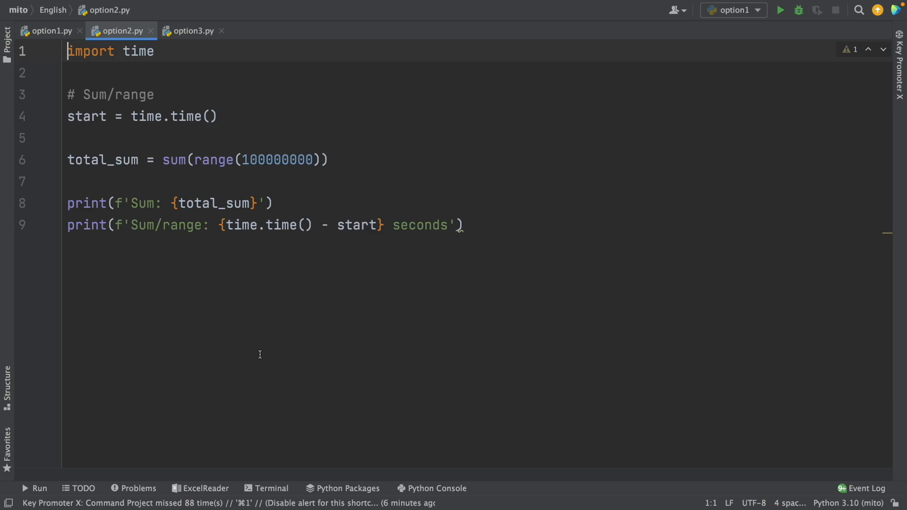
{"action": "mouse_move", "coordinate": [214, 187]}
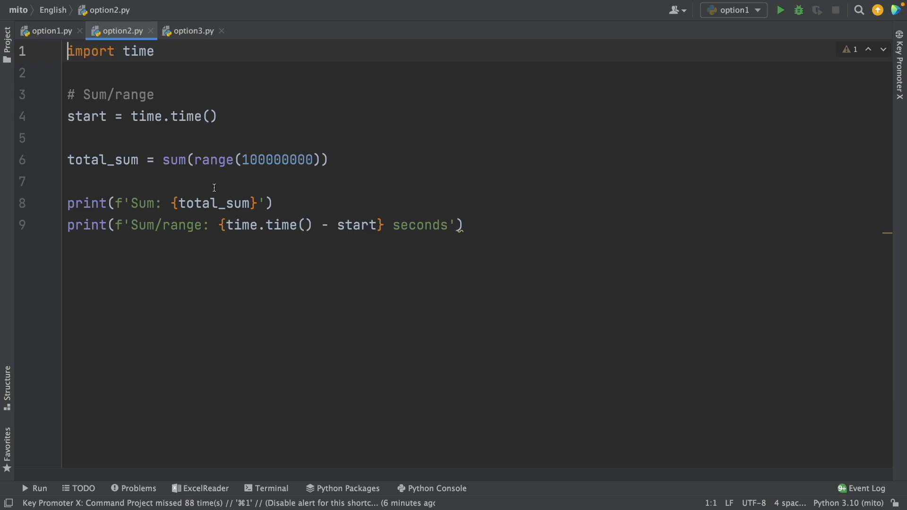
{"action": "double_click", "coordinate": [213, 160]}
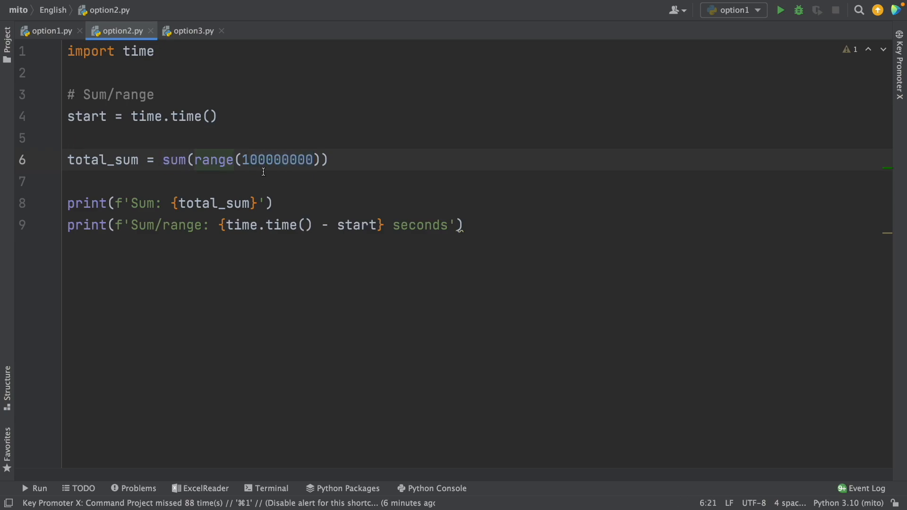
- Run option2.py, timing sum(range) at ~0.85 s, and highlight the sum function
{"action": "right_click", "coordinate": [264, 172]}
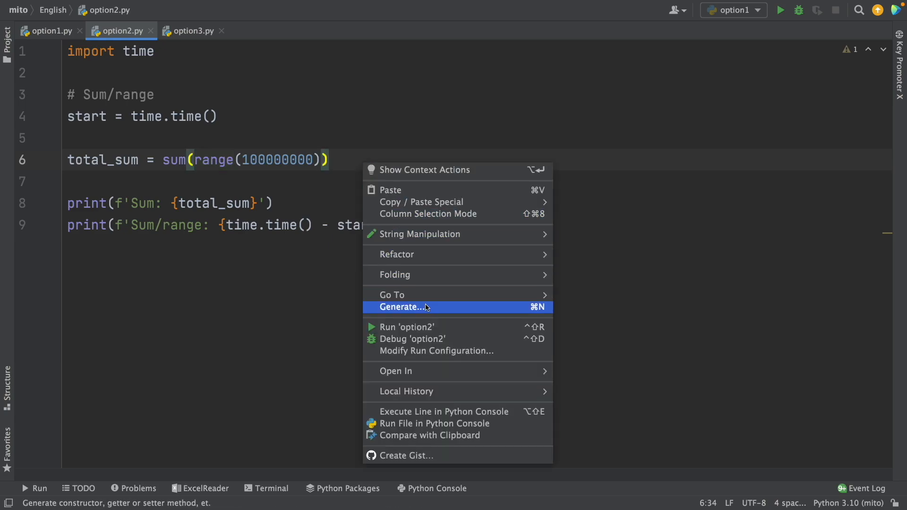
{"action": "left_click", "coordinate": [406, 327]}
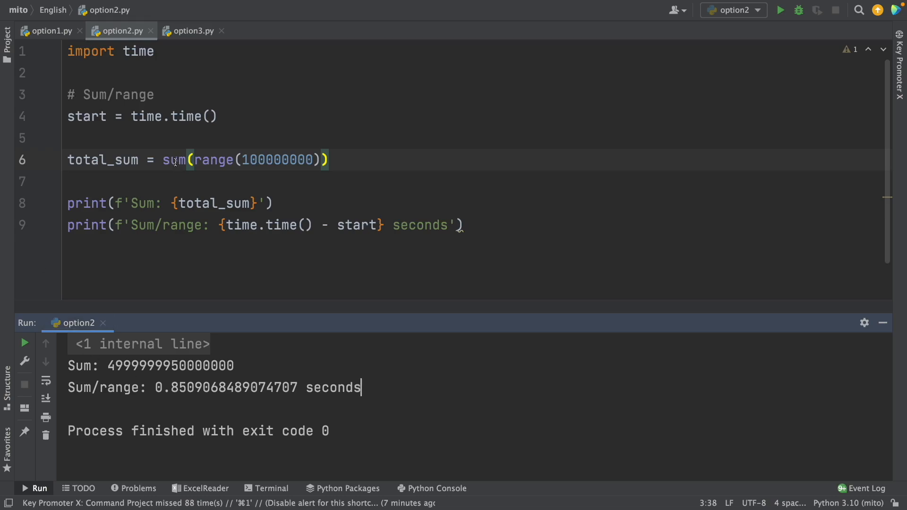
{"action": "double_click", "coordinate": [173, 160]}
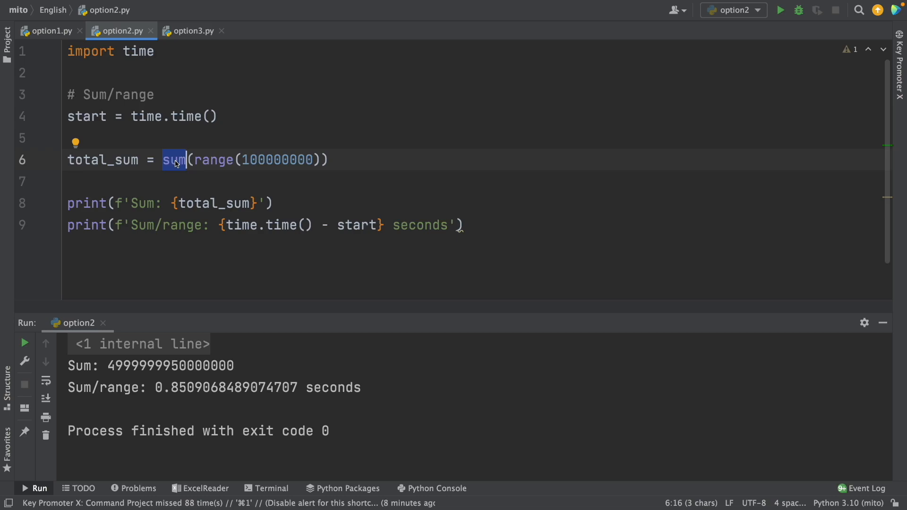
{"action": "mouse_move", "coordinate": [326, 207]}
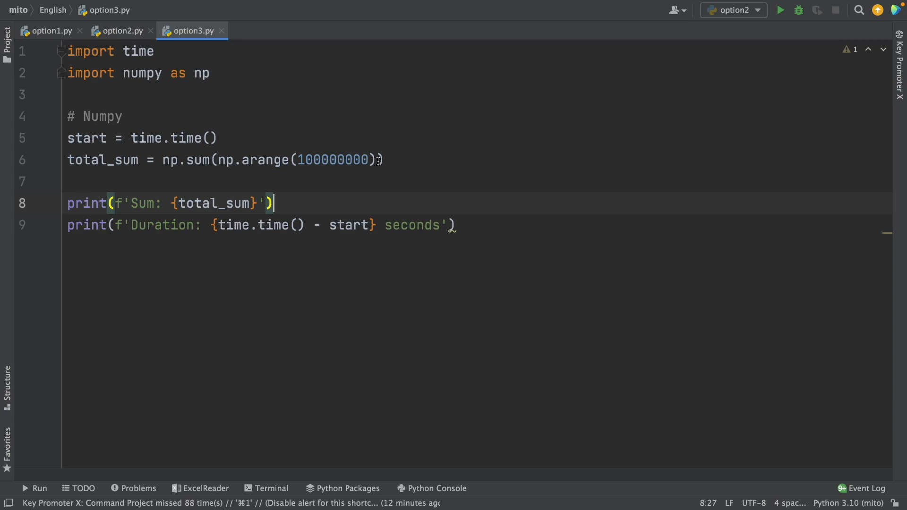
- Highlight the np.sum(np.arange(100000000)) expression in option3.py
{"action": "left_click_drag", "start_coordinate": [220, 159], "coordinate": [375, 160]}
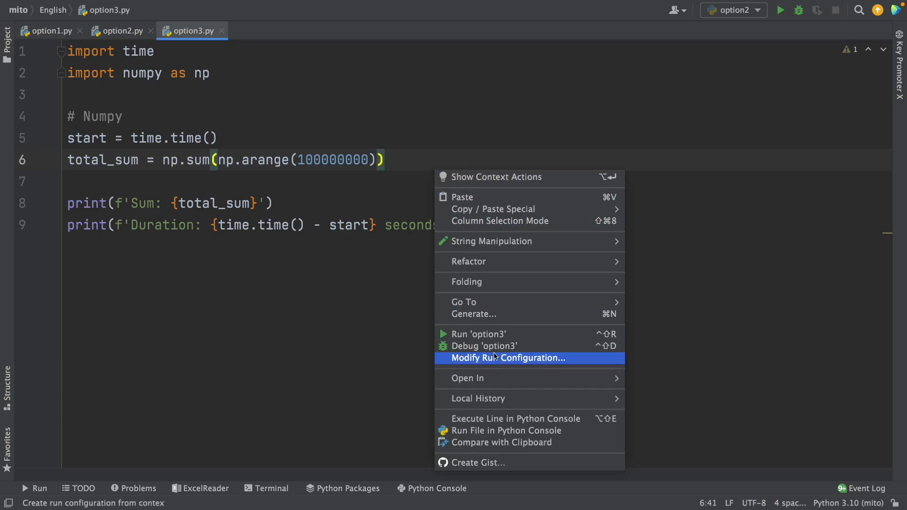
- Run option3.py, getting the same sum with NumPy in about 0.36 seconds
{"action": "left_click", "coordinate": [476, 333]}
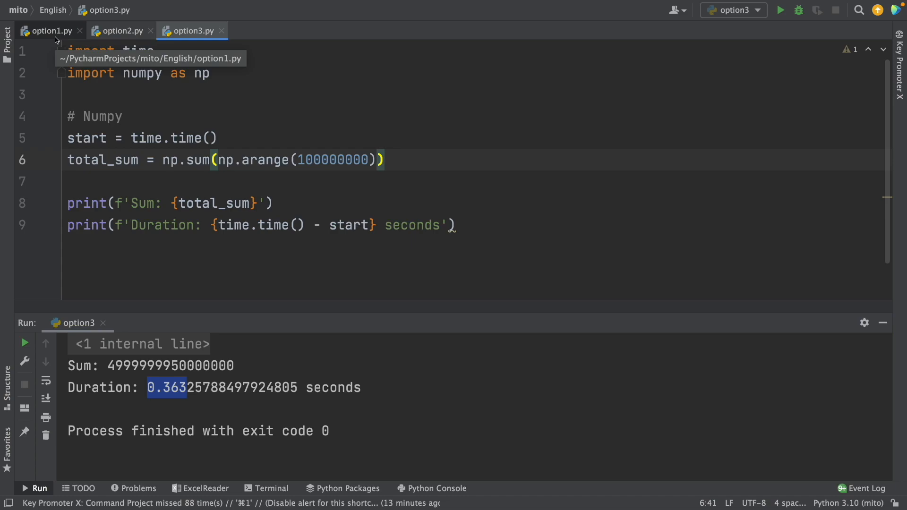
{"action": "left_click", "coordinate": [51, 30]}
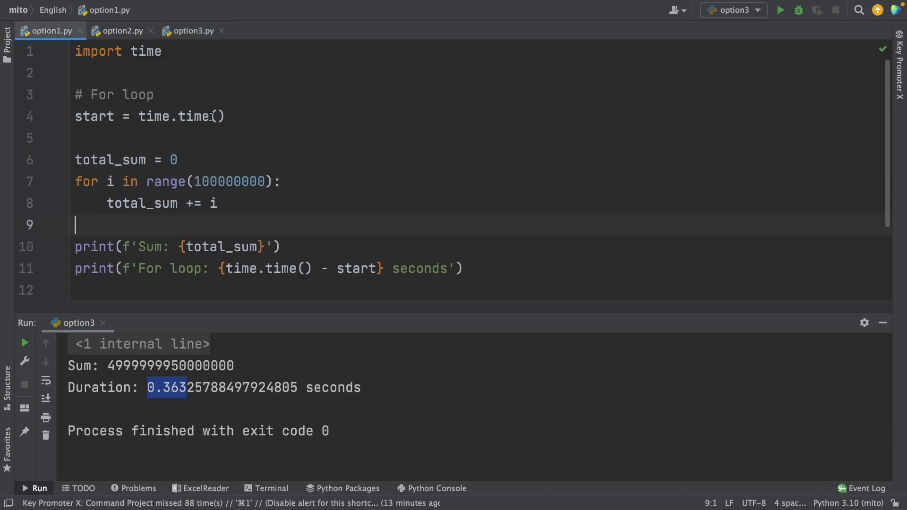
{"action": "left_click", "coordinate": [117, 30]}
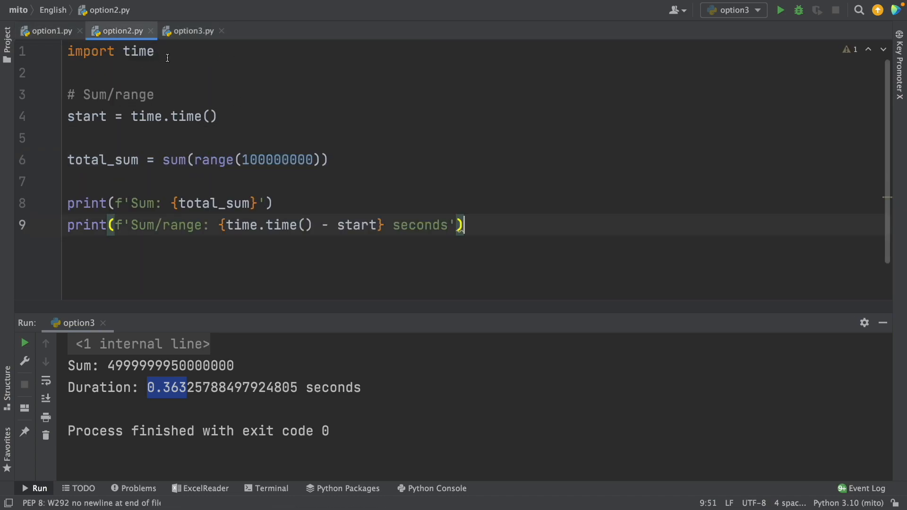
{"action": "left_click", "coordinate": [192, 30]}
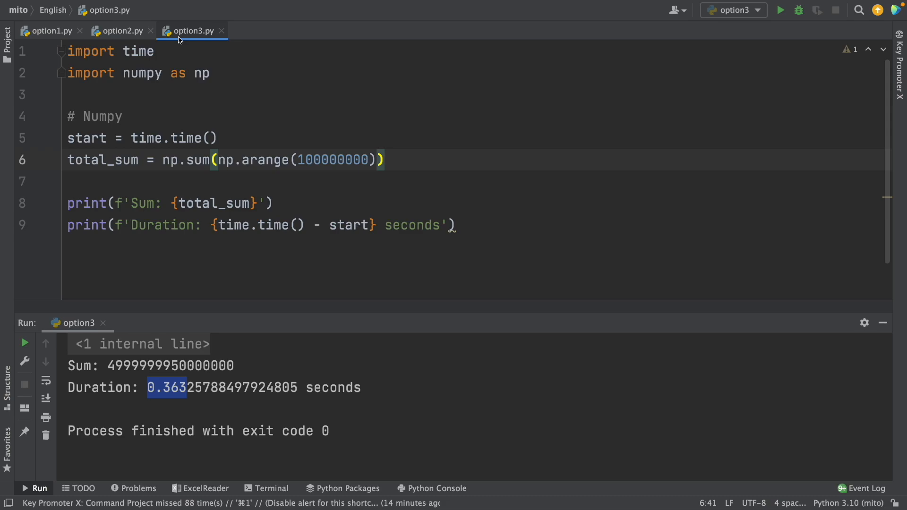
{"action": "mouse_move", "coordinate": [345, 213]}
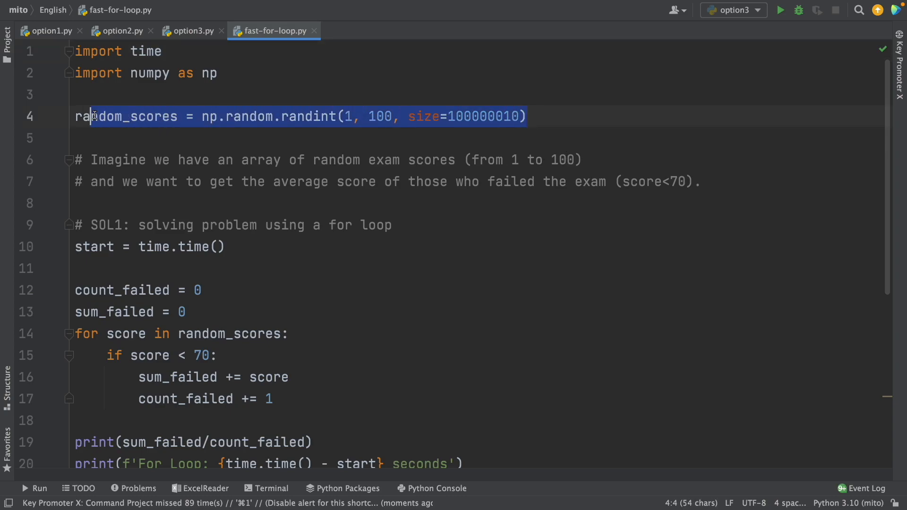
- Walk through fast-for-loop.py: np.random scores, count_failed starting value and sum_failed
{"action": "left_click", "coordinate": [272, 116]}
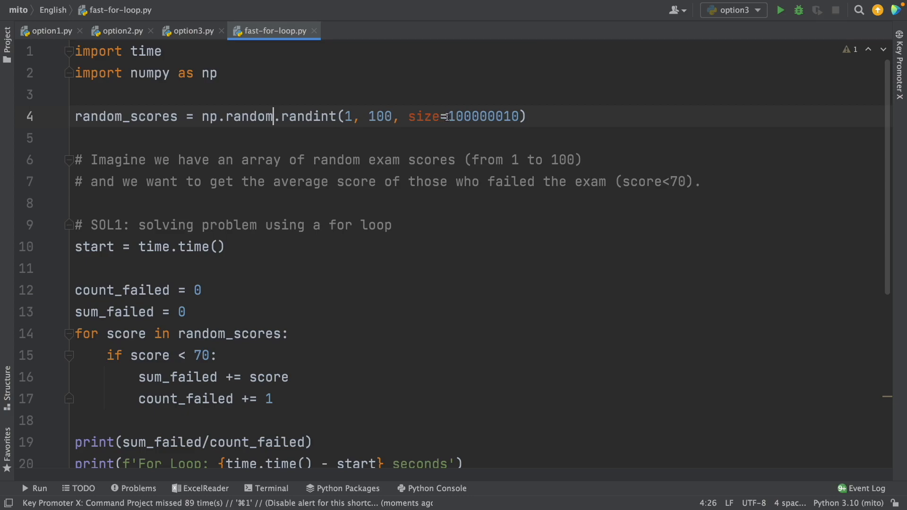
{"action": "double_click", "coordinate": [483, 116]}
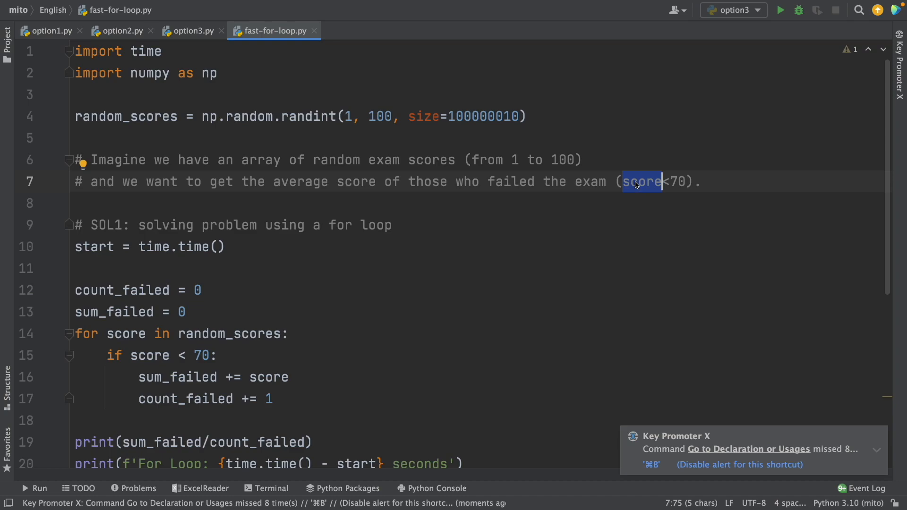
{"action": "scroll", "scroll_direction": "down", "scroll_amount": 3}
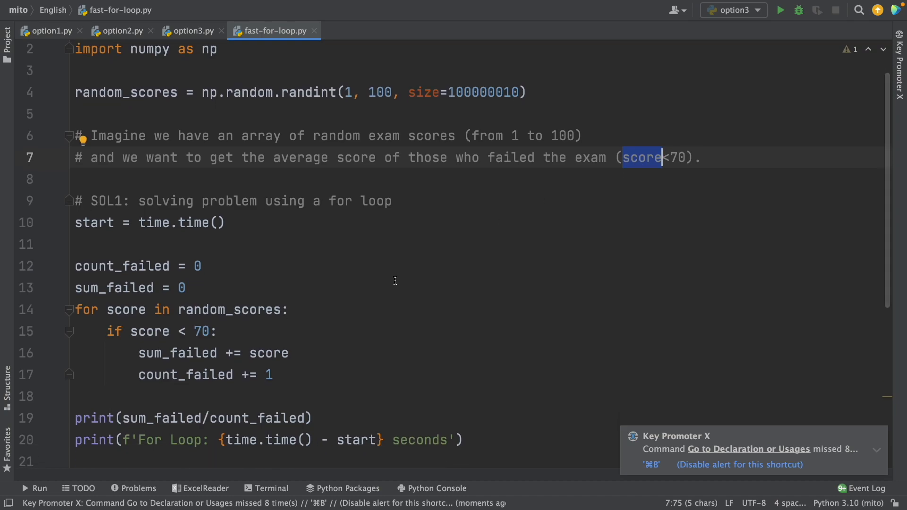
{"action": "scroll", "scroll_direction": "down", "scroll_amount": 3}
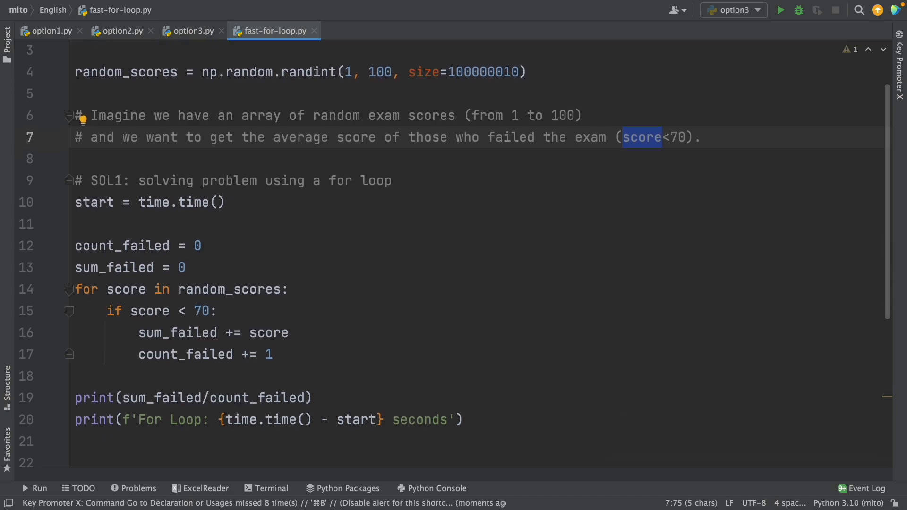
{"action": "left_click_drag", "start_coordinate": [74, 243], "coordinate": [185, 266]}
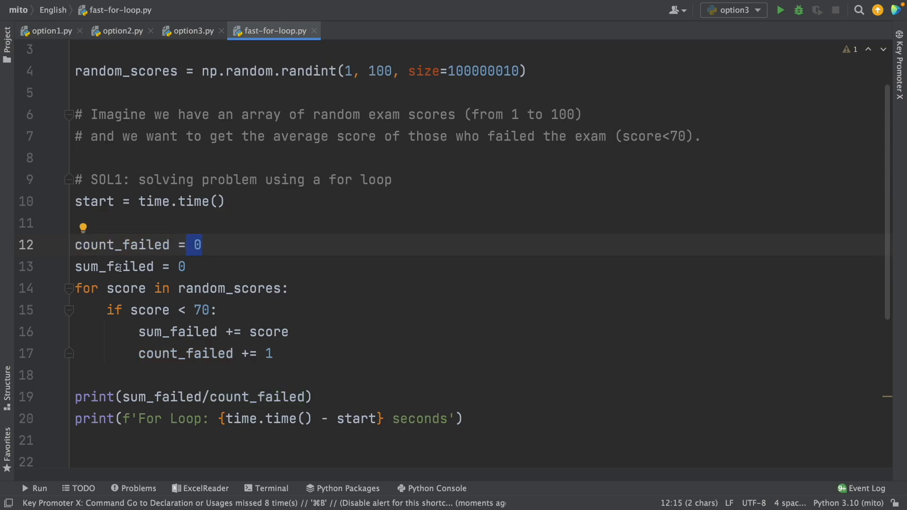
{"action": "double_click", "coordinate": [114, 266]}
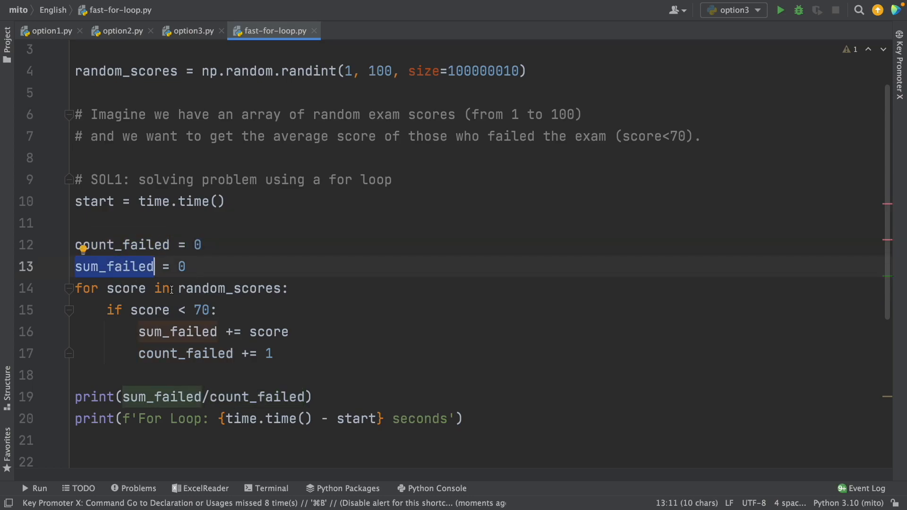
{"action": "left_click", "coordinate": [301, 354]}
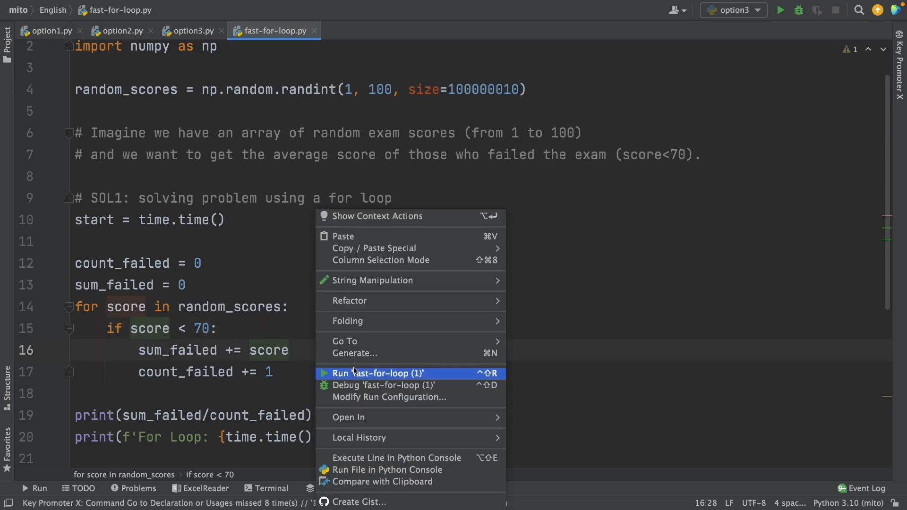
- Run fast-for-loop.py and highlight its ~10.39 s for-loop duration and the score < 70 check
{"action": "left_click", "coordinate": [380, 373]}
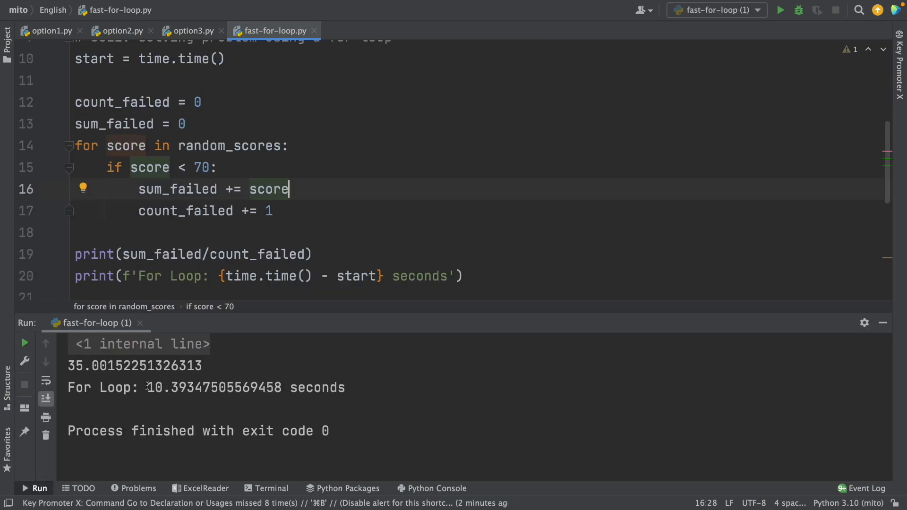
{"action": "left_click_drag", "start_coordinate": [148, 388], "coordinate": [235, 387]}
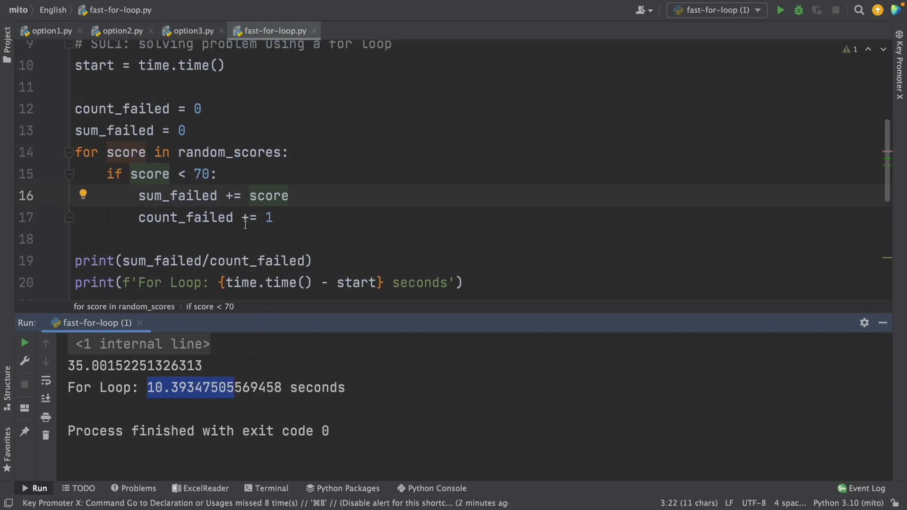
{"action": "left_click", "coordinate": [185, 130]}
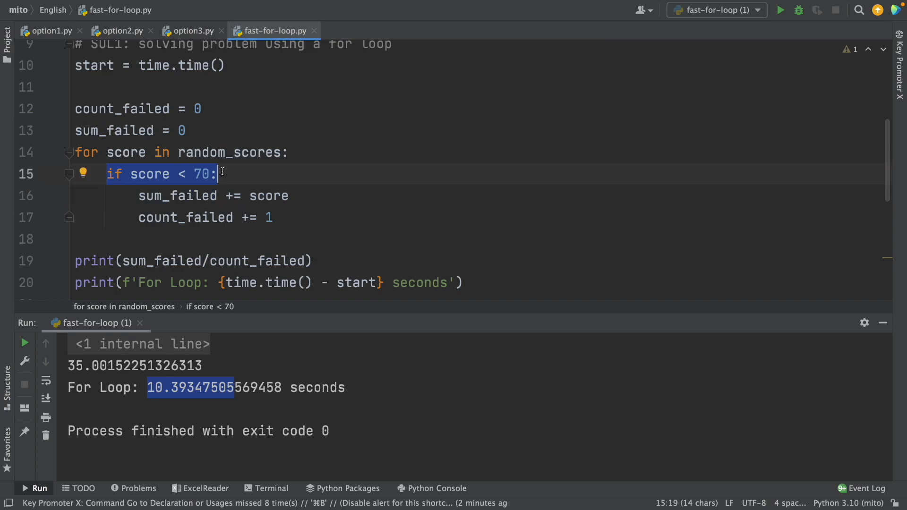
{"action": "mouse_move", "coordinate": [136, 394]}
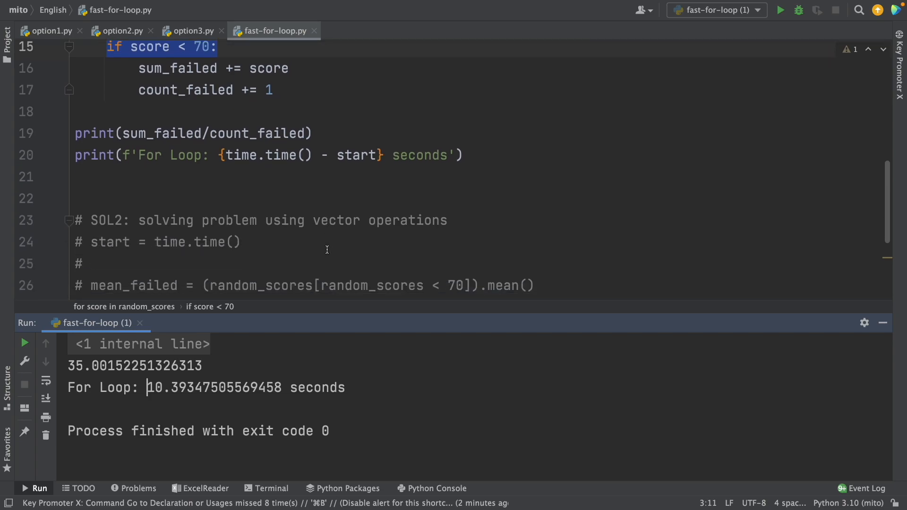
- Rerun fast-for-loop.py with the SOL2 NumPy vector lines enabled: 0.61 s versus 9.69 s
{"action": "right_click", "coordinate": [317, 244]}
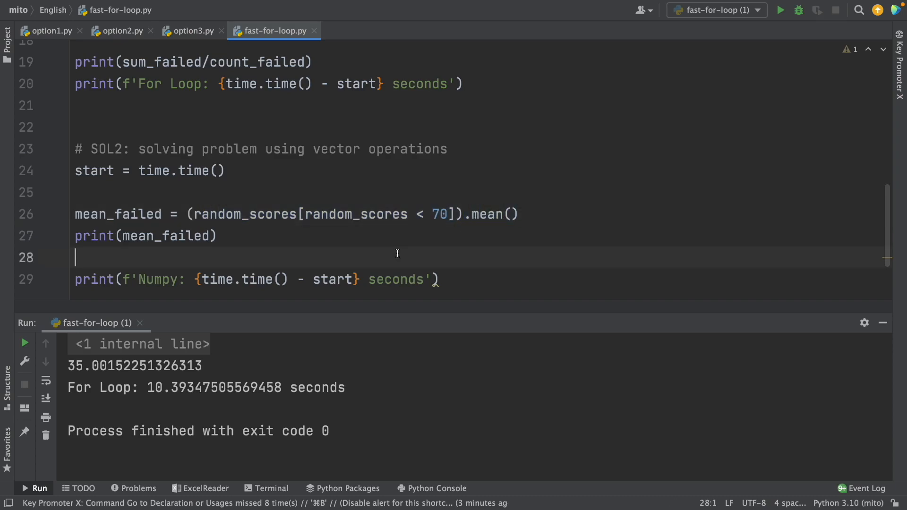
{"action": "right_click", "coordinate": [145, 236]}
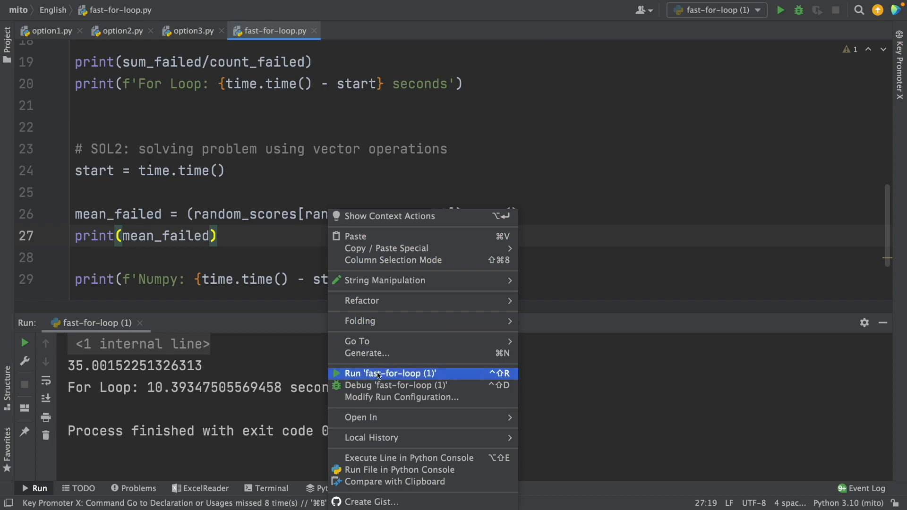
{"action": "left_click", "coordinate": [385, 373]}
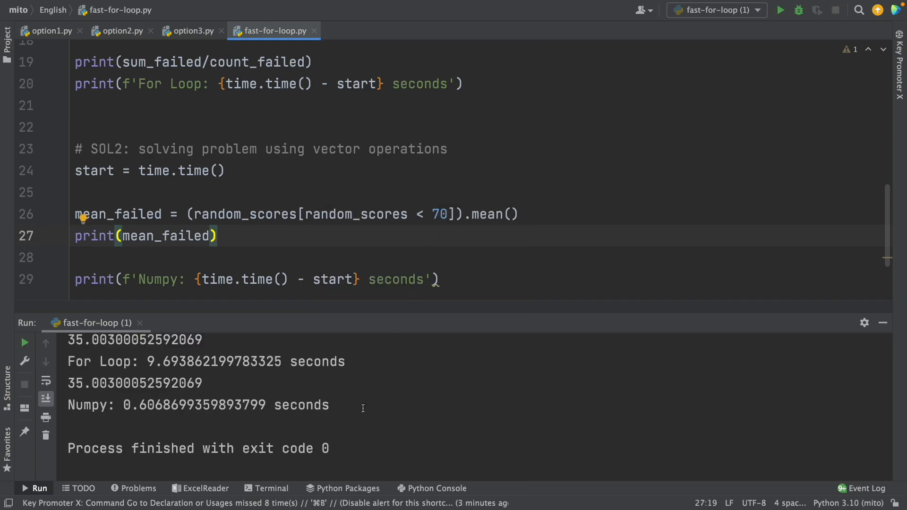